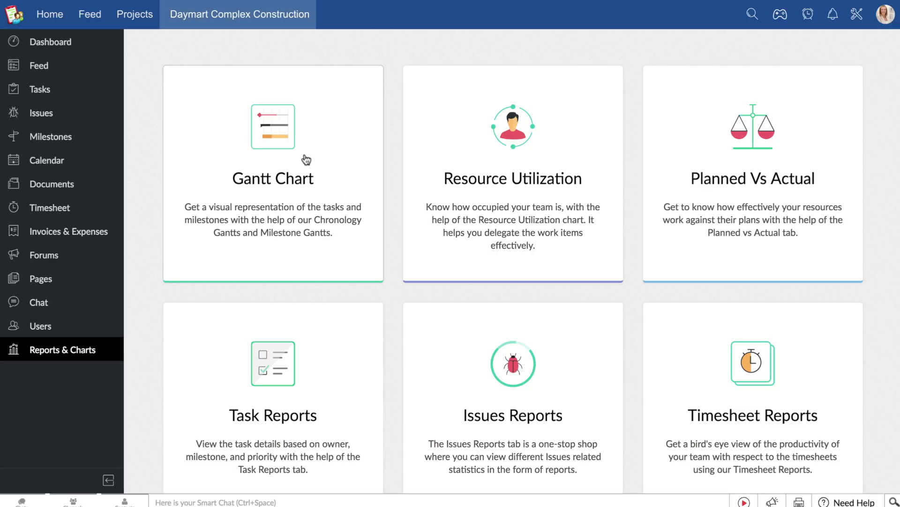
pyautogui.moveTo(290, 159)
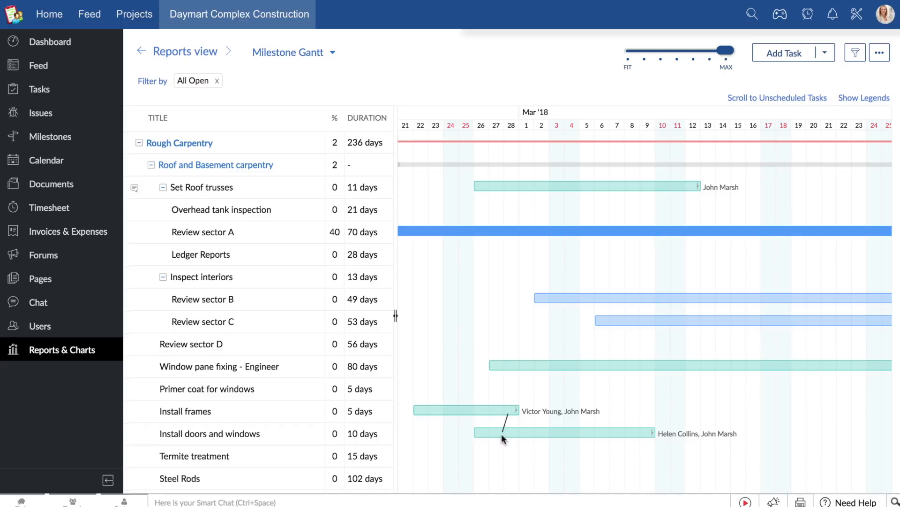
# Step: Link Install frames to Install doors and windows and view Install frames' successors
pyautogui.moveTo(500, 411); pyautogui.dragTo(500, 433)
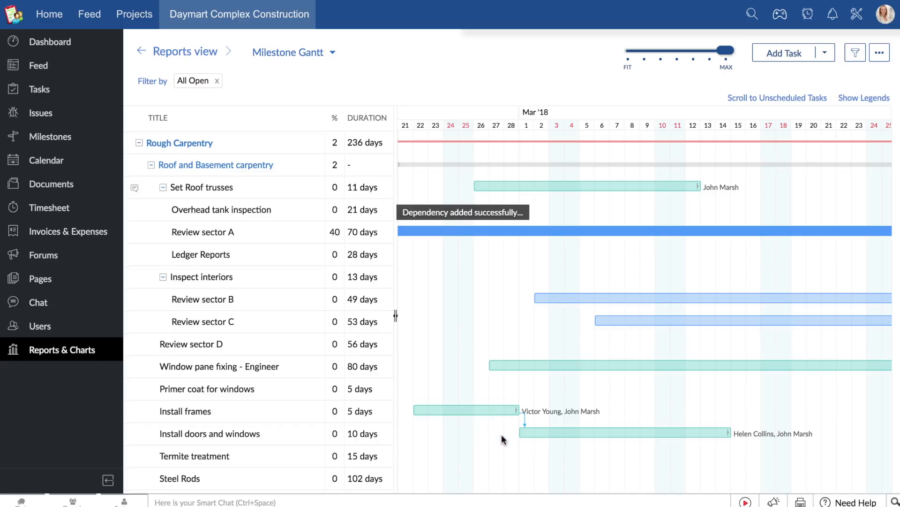
pyautogui.click(465, 410)
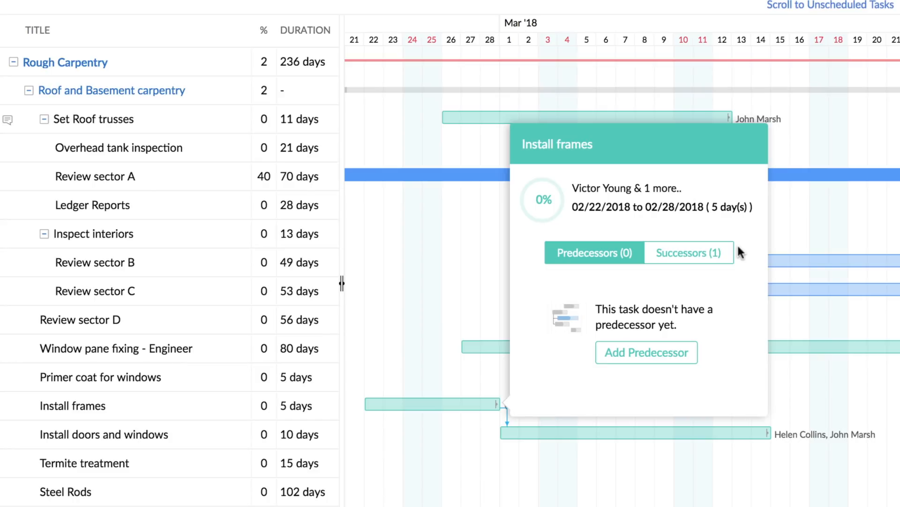
pyautogui.click(689, 252)
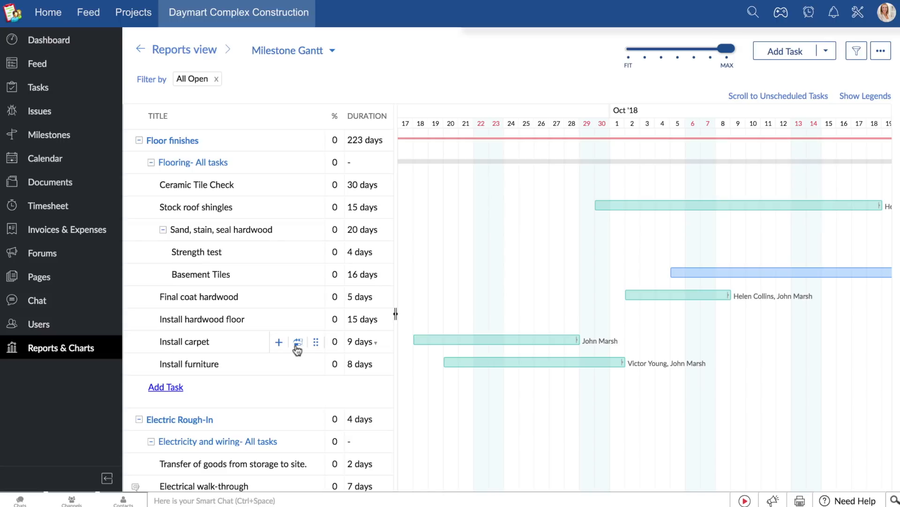
pyautogui.moveTo(538, 343)
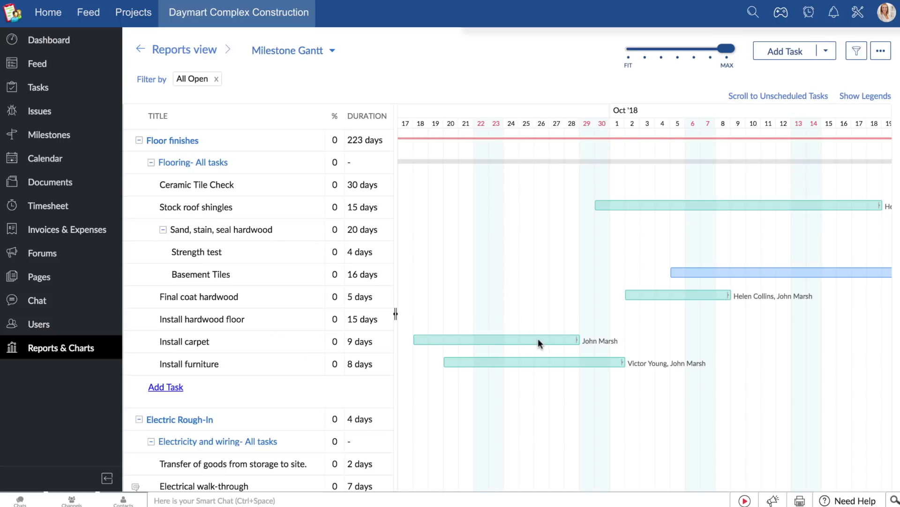
# Step: Create an SS - Start to Start dependency between Install carpet and Install furniture and save it
pyautogui.press('Alt')
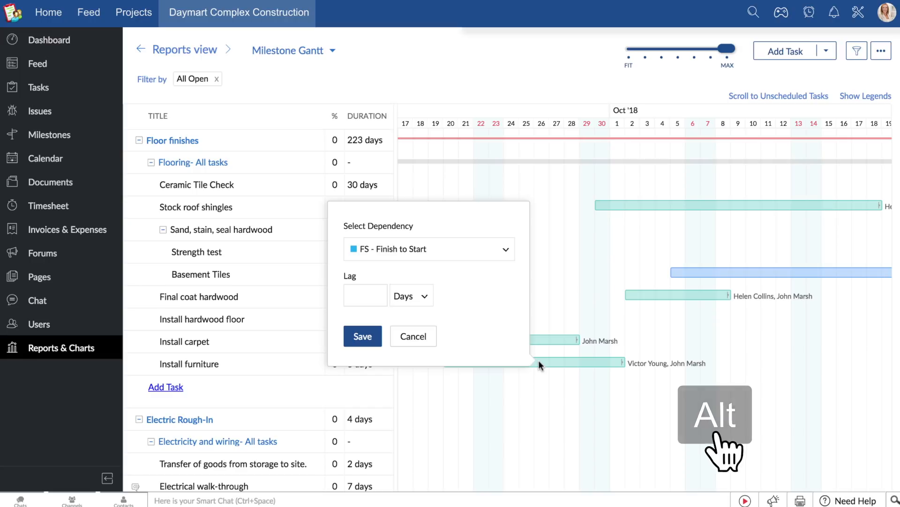
pyautogui.click(429, 248)
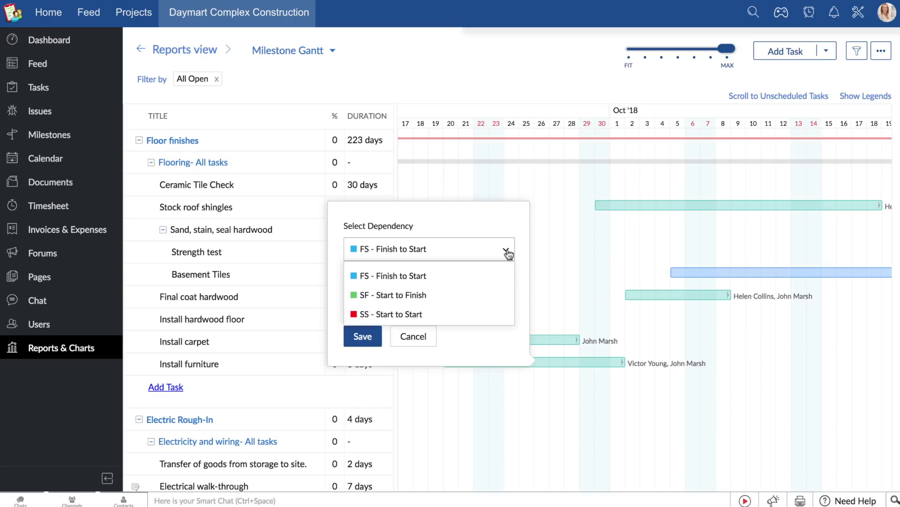
pyautogui.click(393, 313)
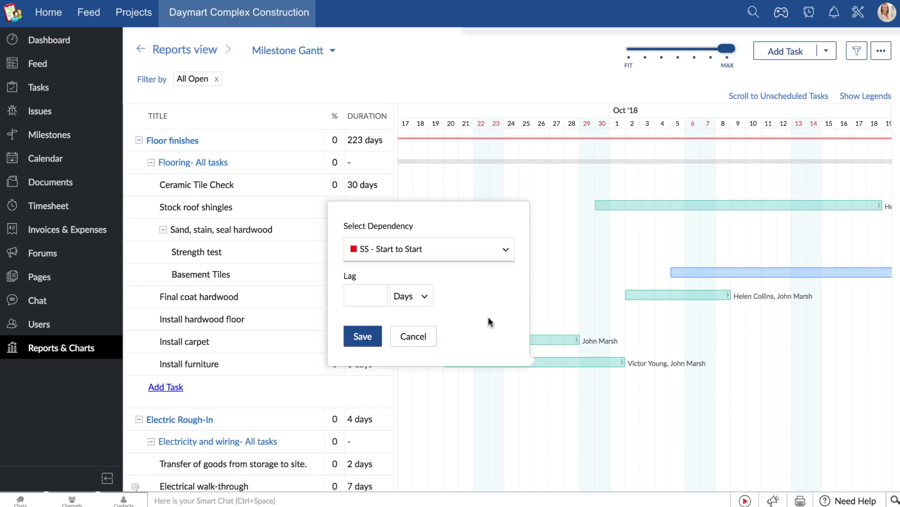
pyautogui.click(362, 336)
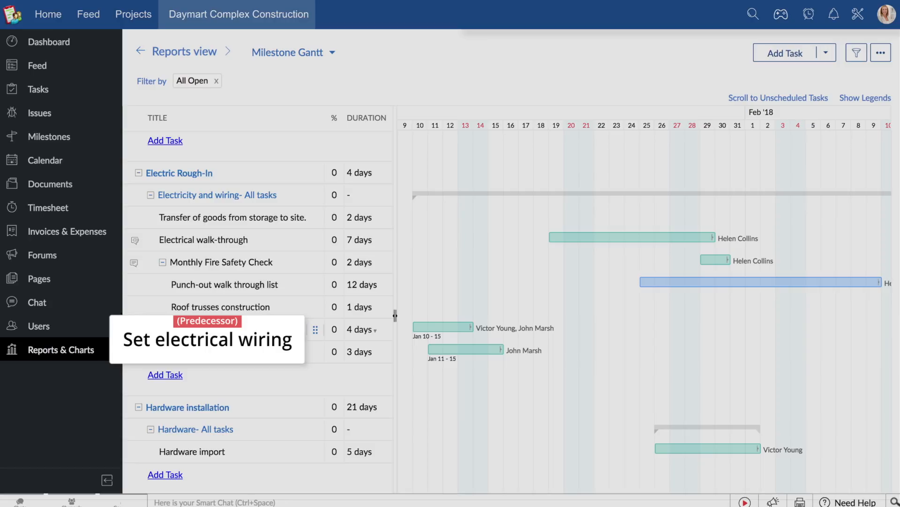
pyautogui.moveTo(298, 333)
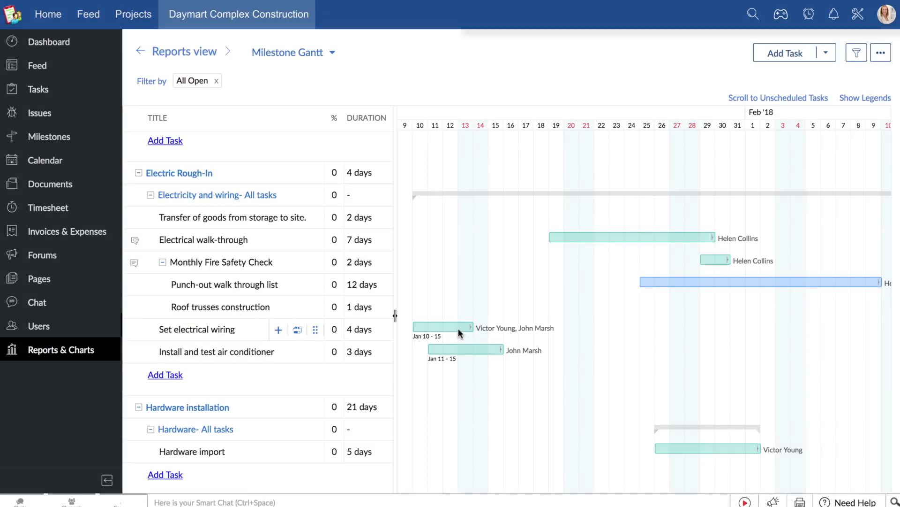
pyautogui.press('alt')
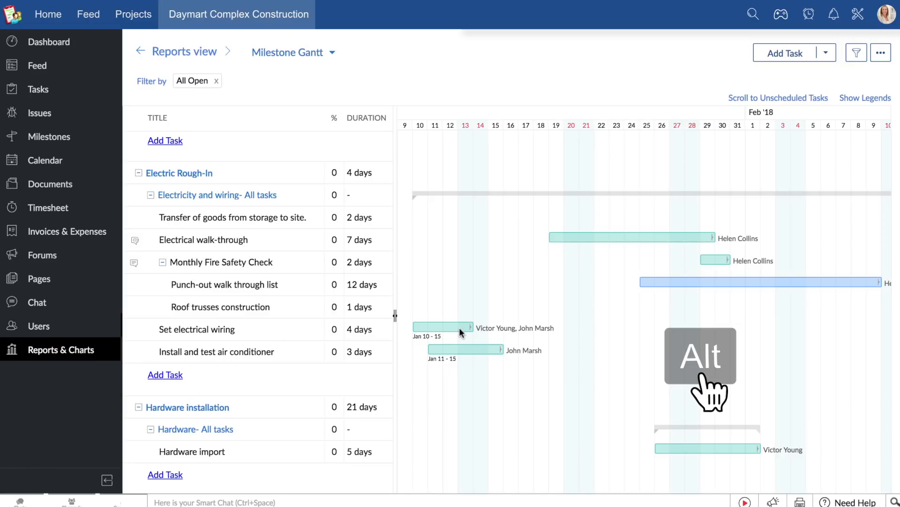
pyautogui.moveTo(464, 352)
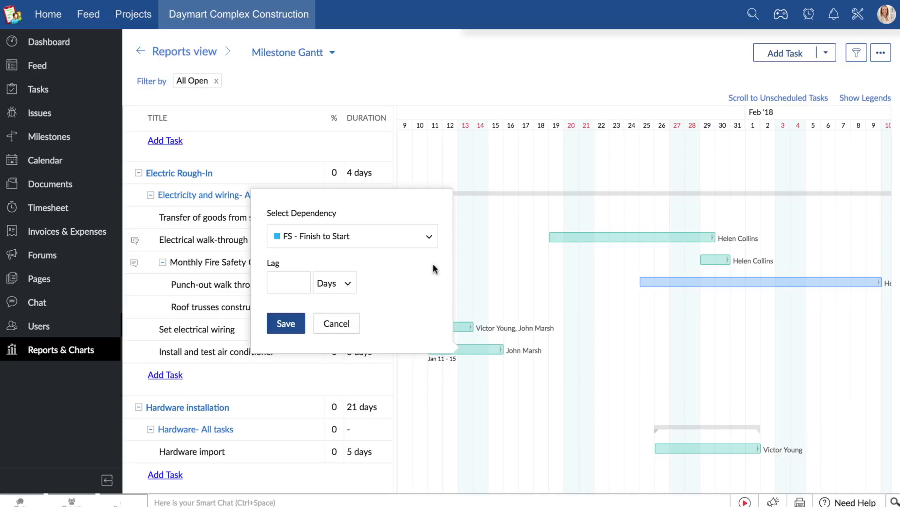
pyautogui.click(353, 236)
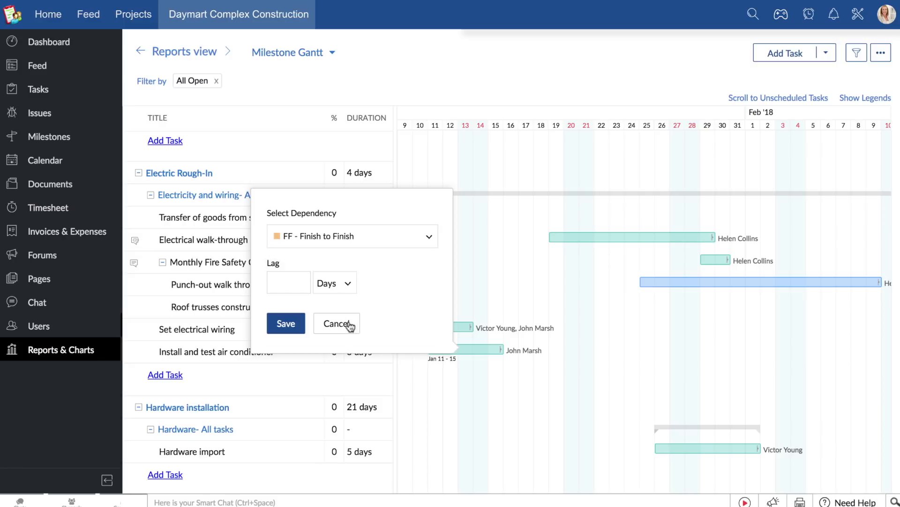
pyautogui.click(286, 323)
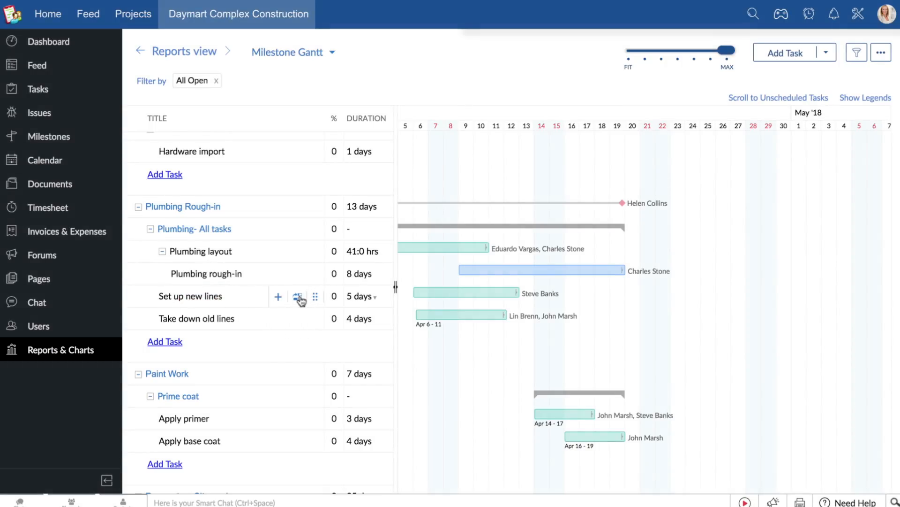
pyautogui.moveTo(298, 297)
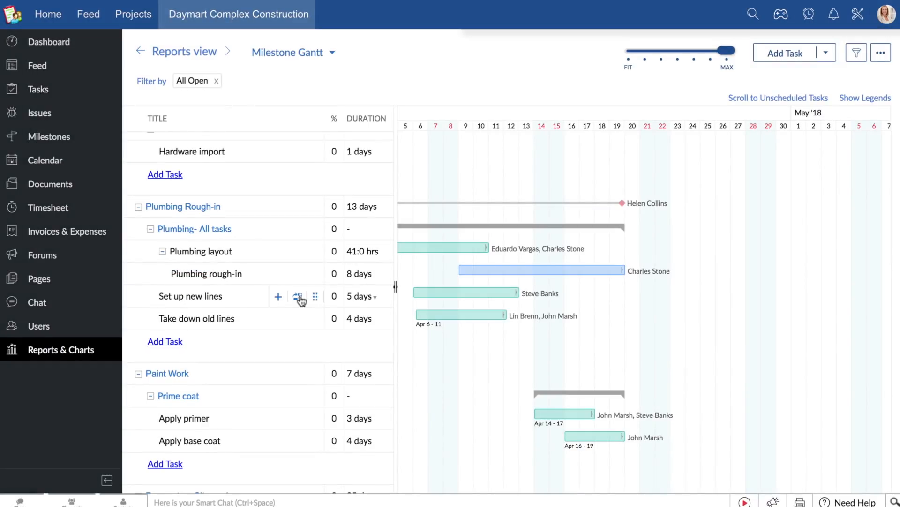
# Step: Create a Start to Finish dependency from Set up new lines to Take down old lines and save it
pyautogui.press('Alt')
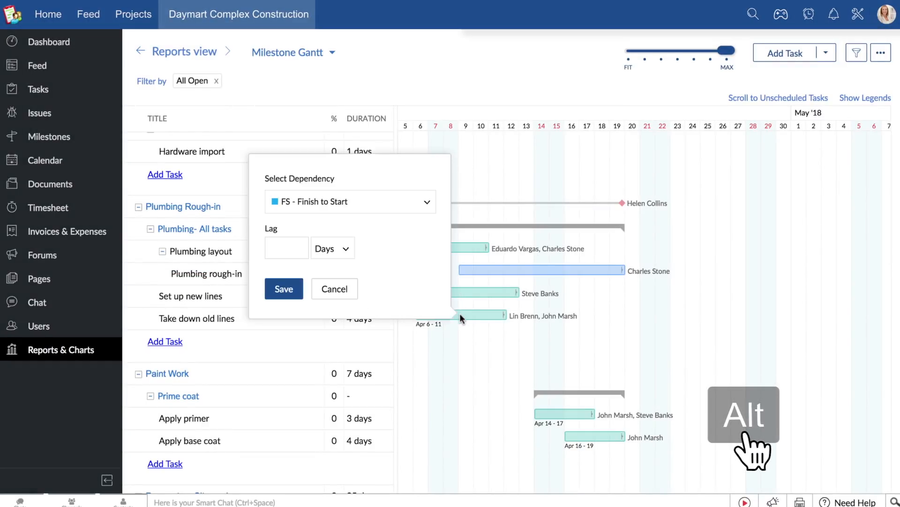
pyautogui.click(350, 200)
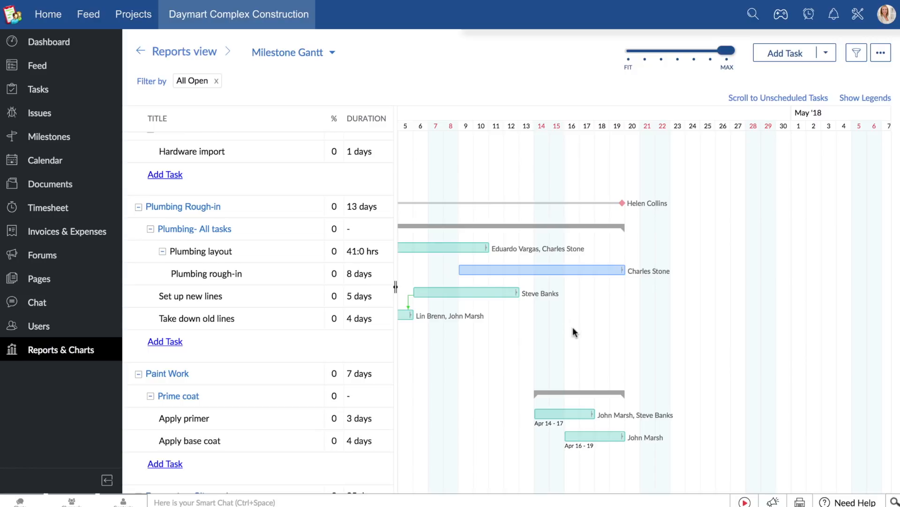
# Step: Set Apply primer as the predecessor of Apply base coat, shifting it to Apr 18–23
pyautogui.click(595, 437)
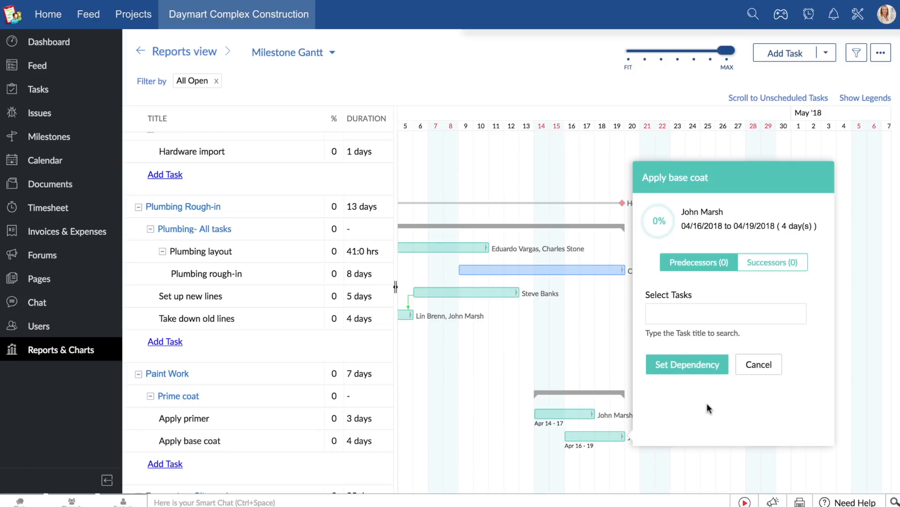
pyautogui.write('Apply primer')
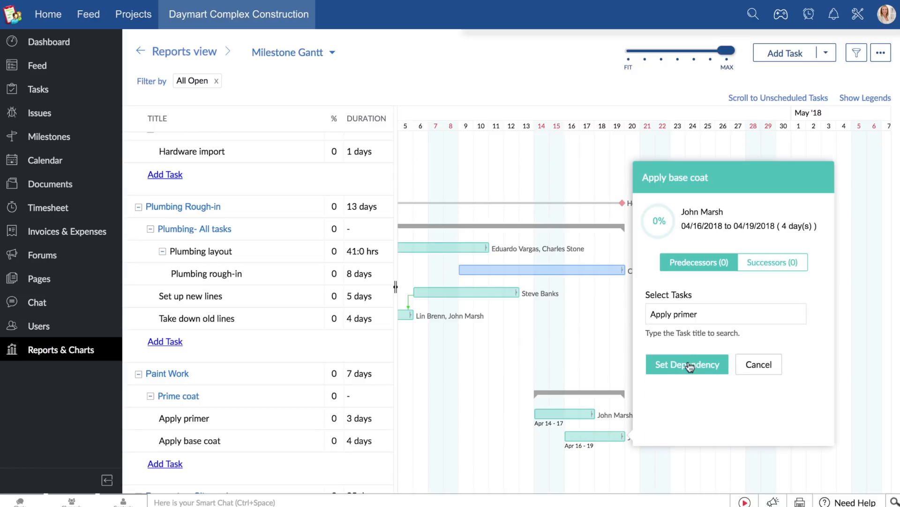
pyautogui.click(686, 364)
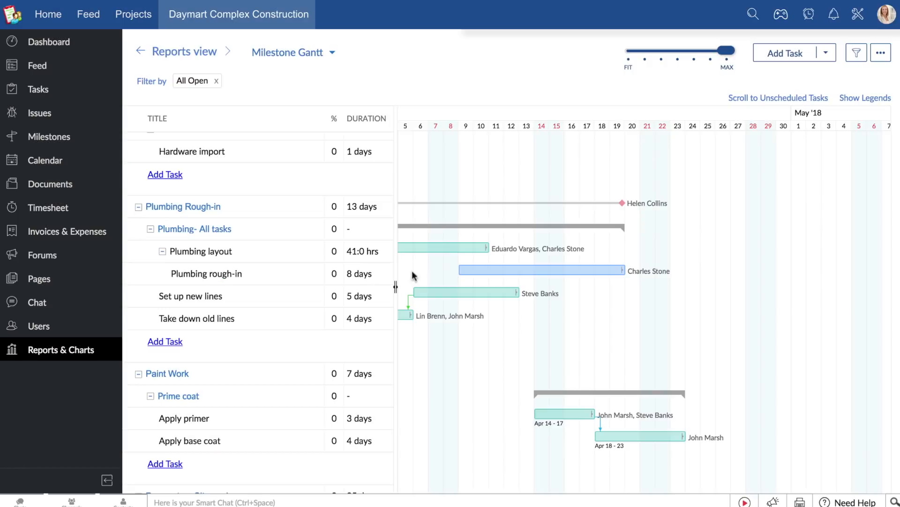
# Step: Add a 2 Days time lag to Apply primer's successor link with Apply base coat
pyautogui.click(565, 414)
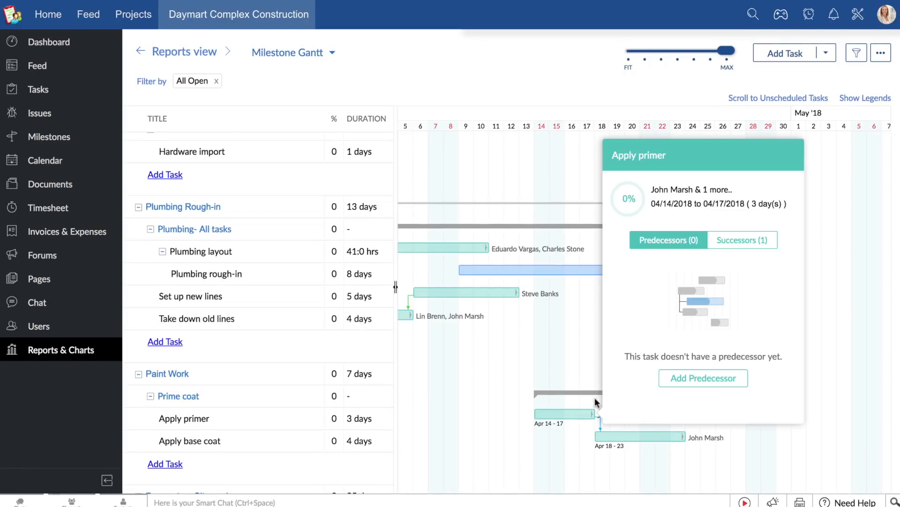
pyautogui.click(741, 240)
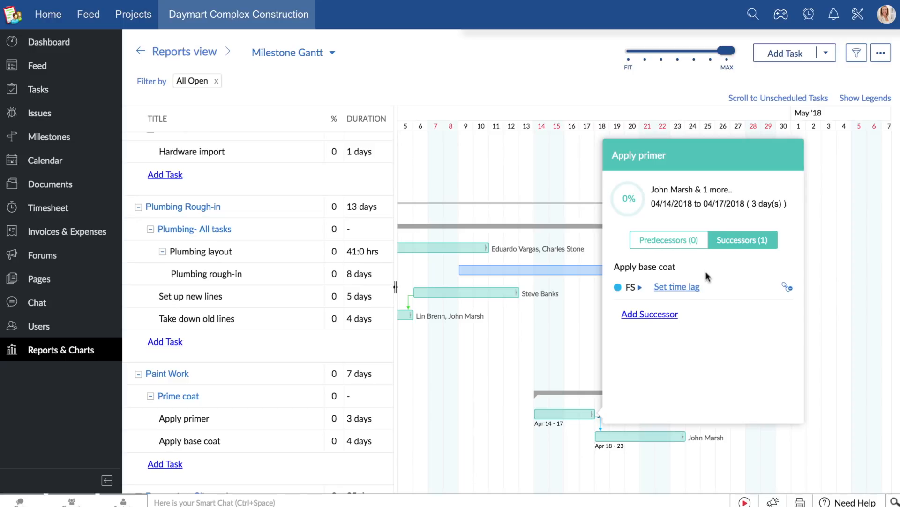
pyautogui.click(676, 287)
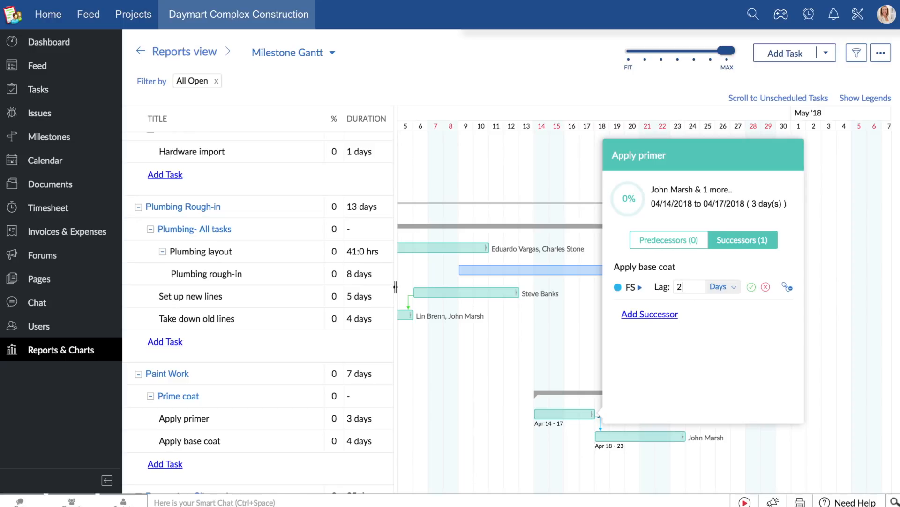
pyautogui.click(751, 287)
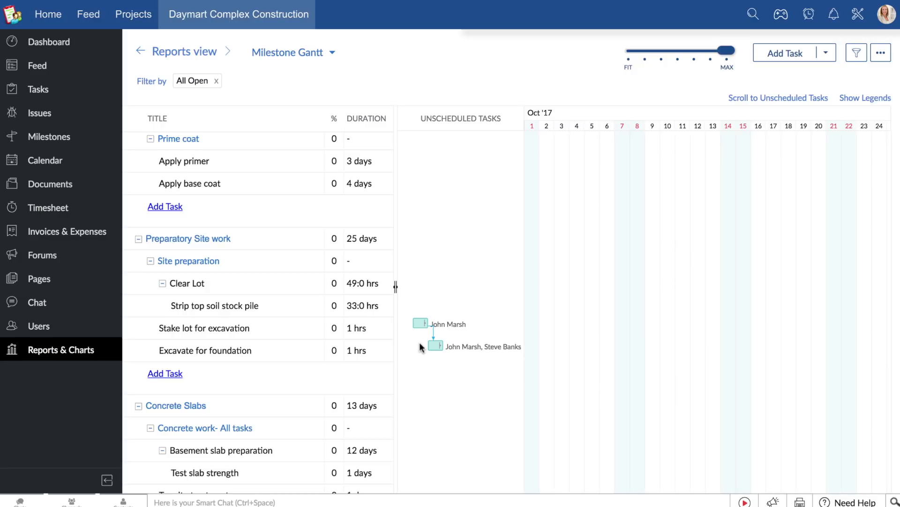
# Step: Review Stake lot for excavation's start date, then switch to the App template's Milestone Gantt
pyautogui.click(420, 324)
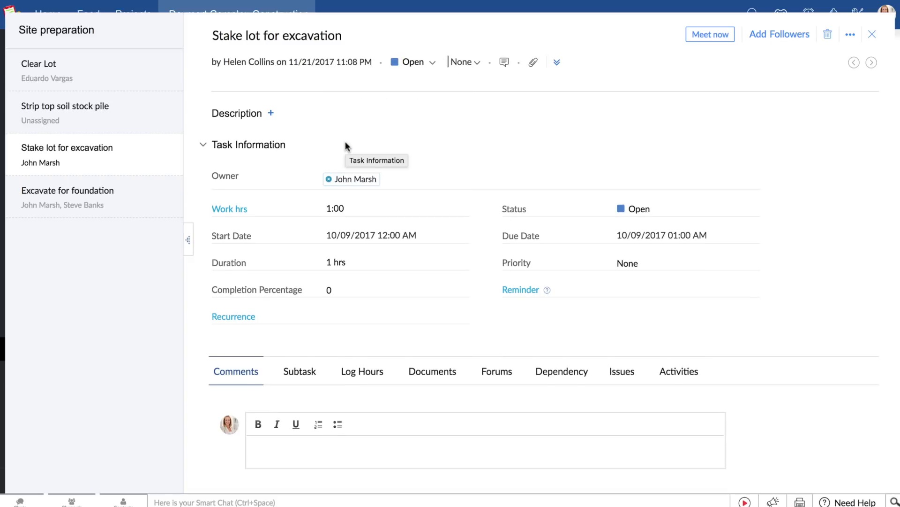
pyautogui.click(872, 33)
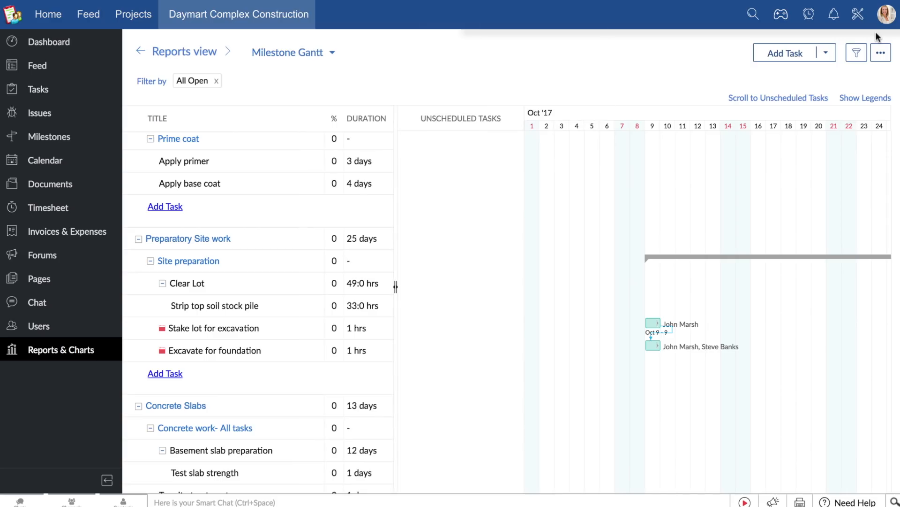
pyautogui.click(133, 14)
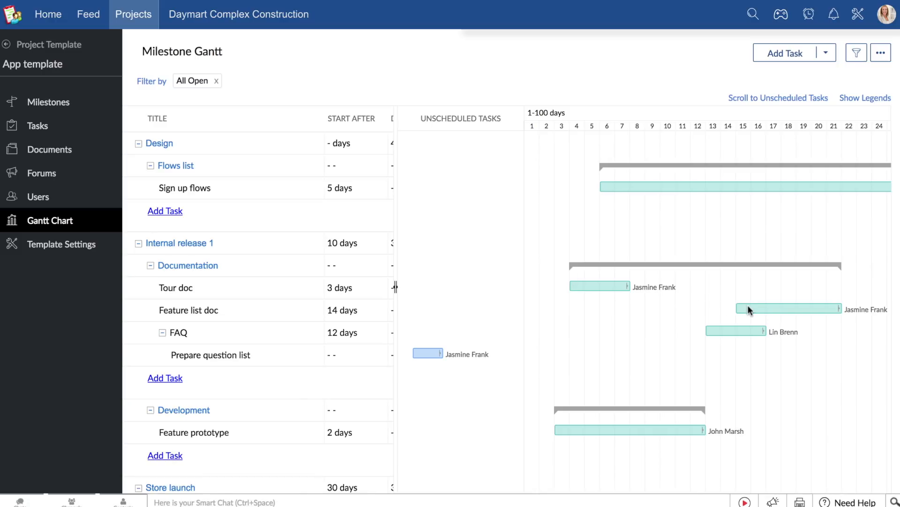
pyautogui.moveTo(738, 335)
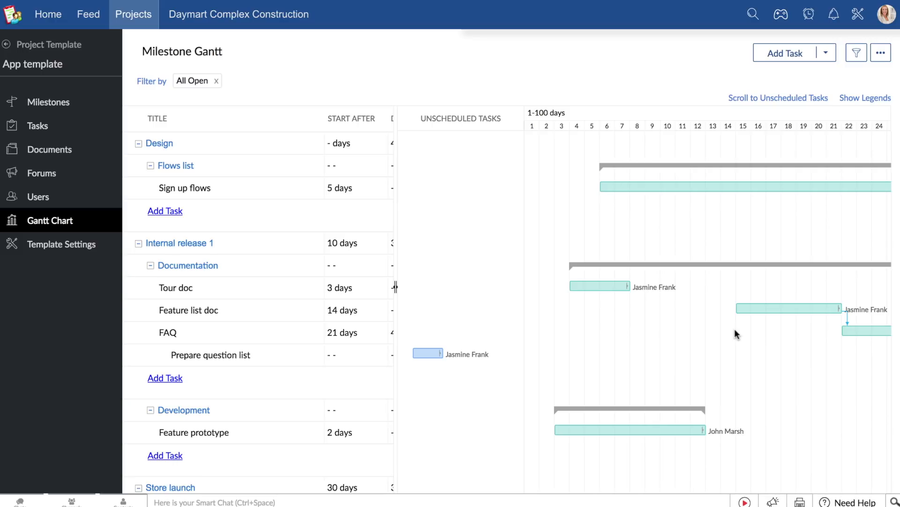
# Step: Scroll the template timeline right to see FAQ starting after 21 days
pyautogui.hscroll(3)
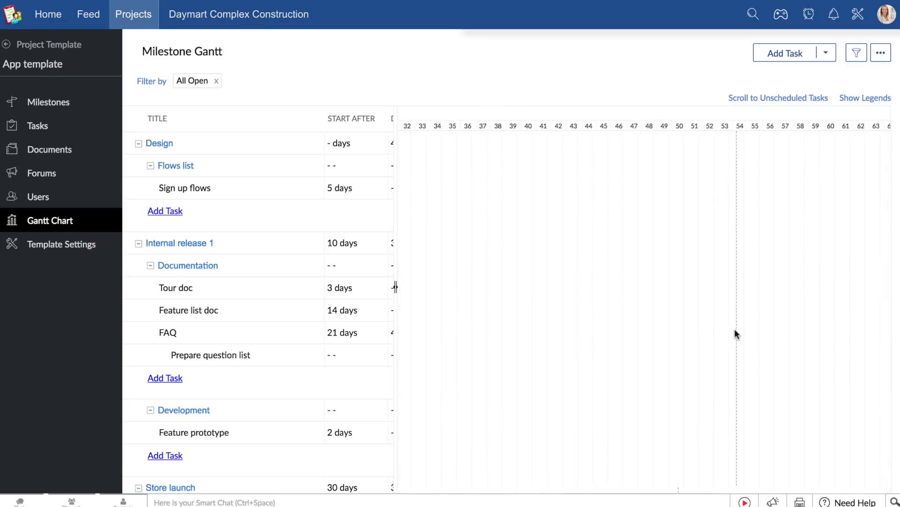
pyautogui.hscroll(3)
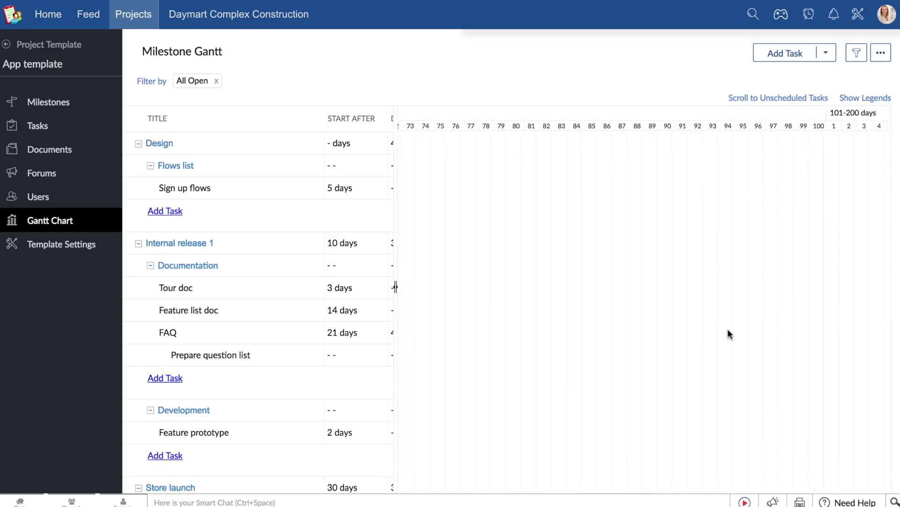
pyautogui.hscroll(3)
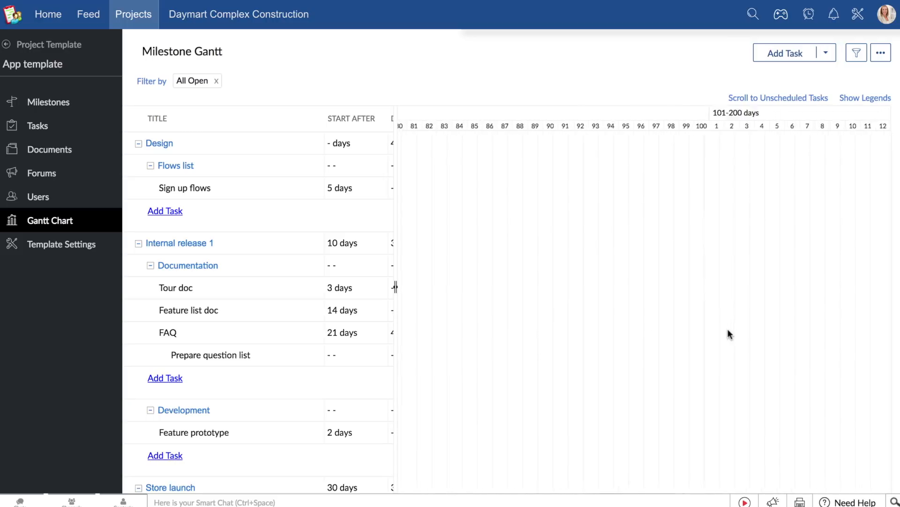